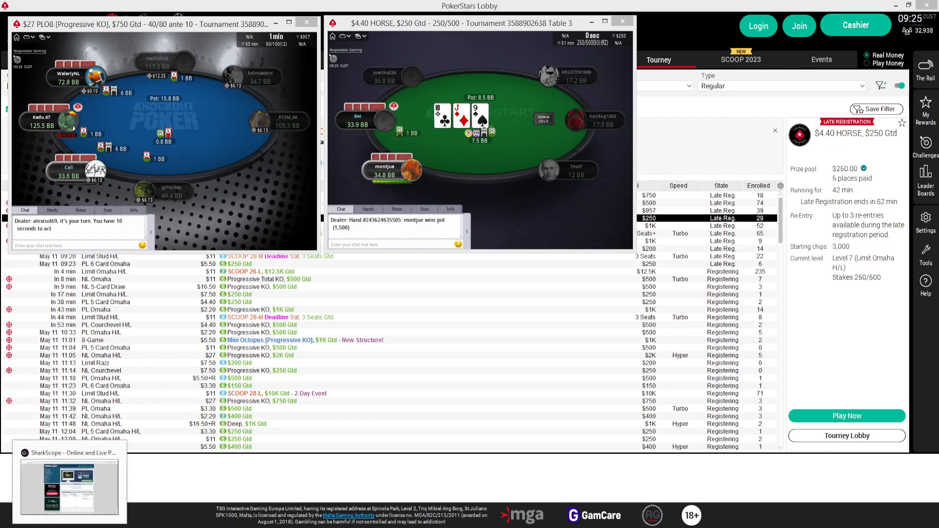
Step: Switch from the PokerStars tables to the SharkScope home page in Chrome
{"action": "left_click", "coordinate": [70, 489]}
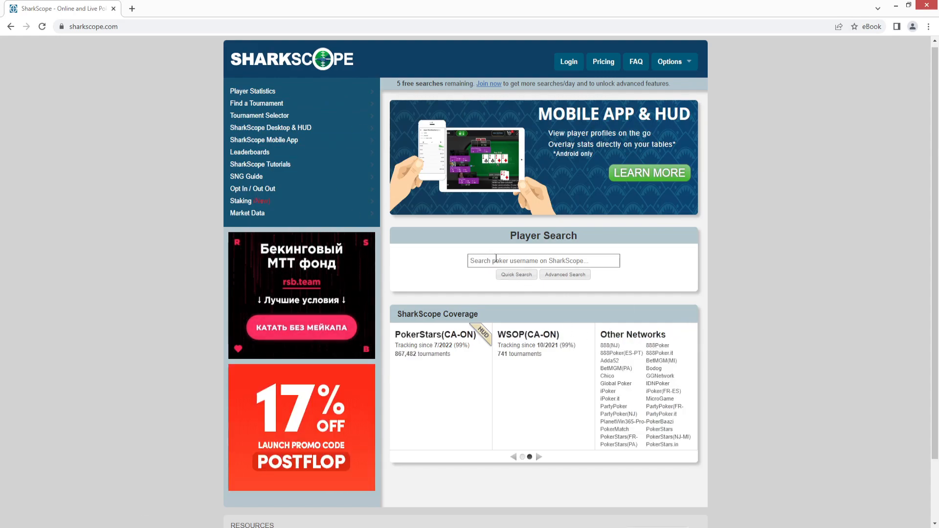
{"action": "type", "text": "g"}
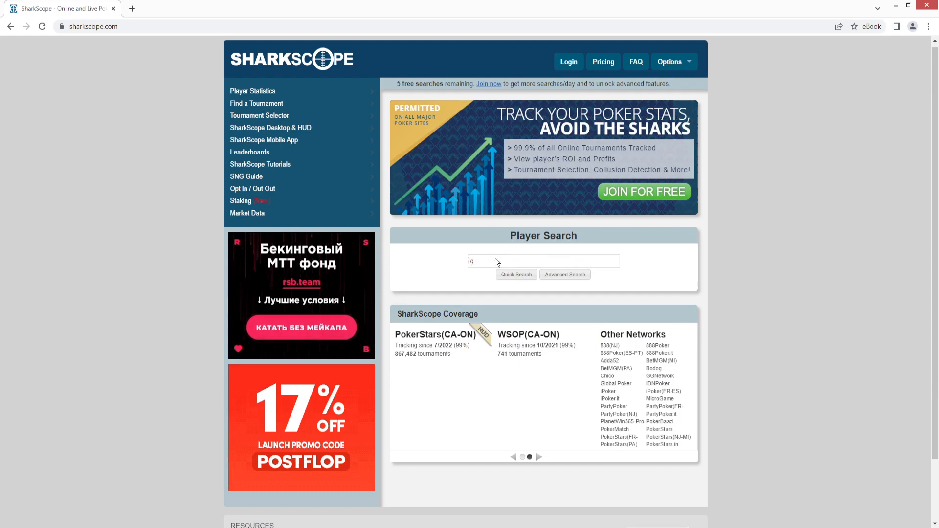
{"action": "type", "text": "rinchey"}
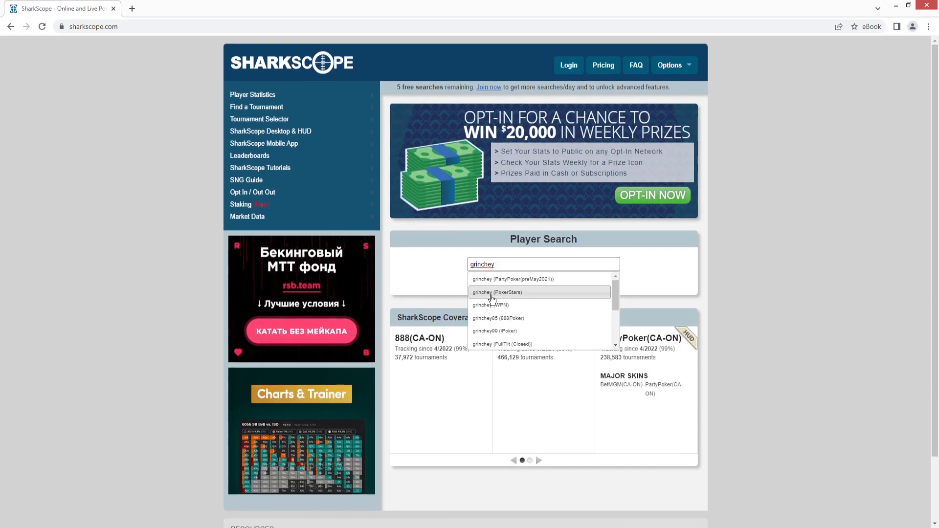
{"action": "left_click", "coordinate": [495, 292]}
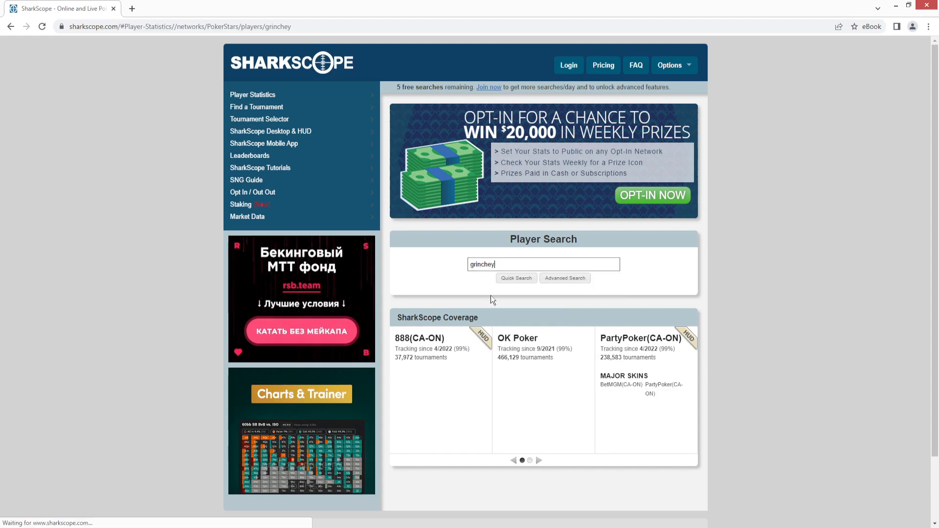
Step: Load grinchey's PokerStars summary and inspect values along the Total Profit graph
{"action": "left_click", "coordinate": [516, 278]}
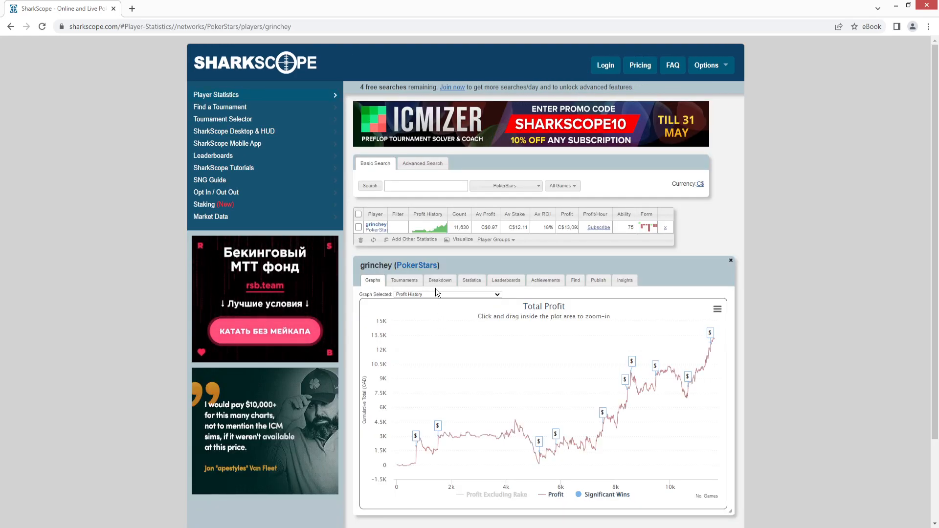
{"action": "mouse_move", "coordinate": [457, 239]}
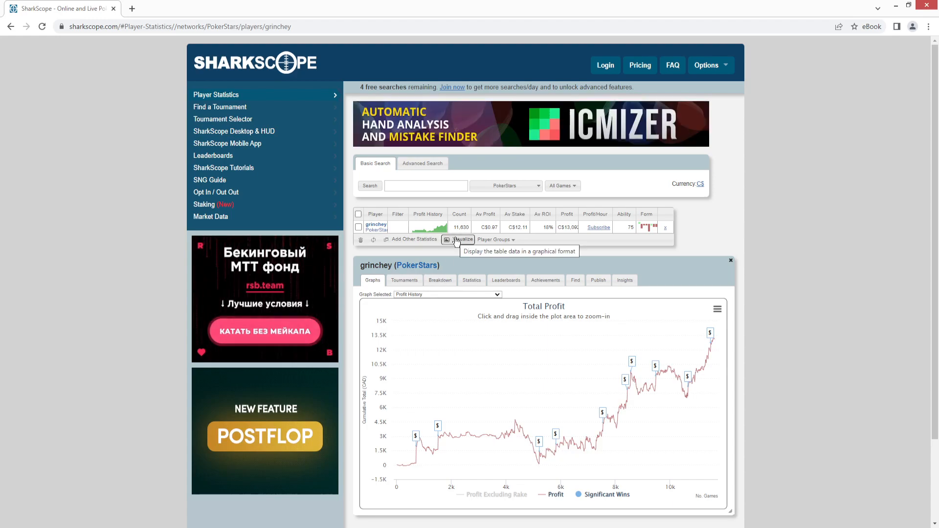
{"action": "mouse_move", "coordinate": [490, 436]}
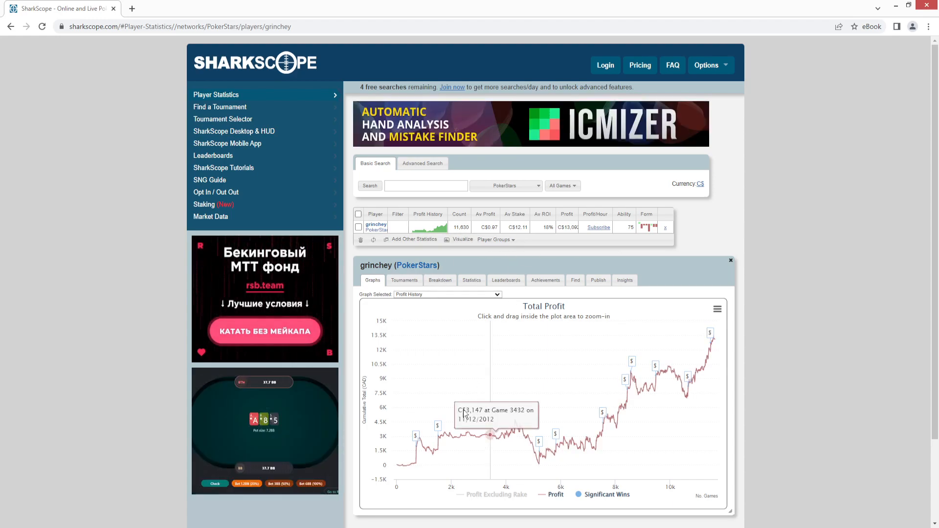
{"action": "mouse_move", "coordinate": [405, 470]}
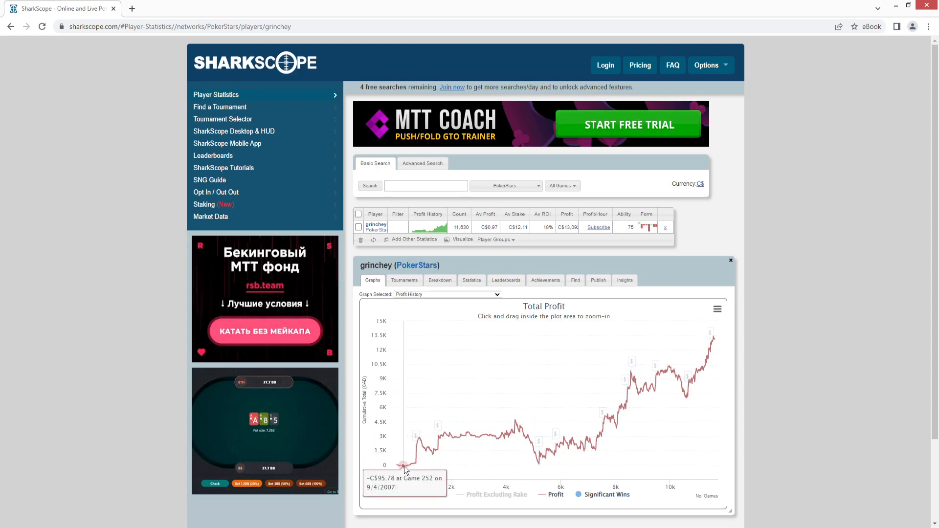
{"action": "mouse_move", "coordinate": [463, 435]}
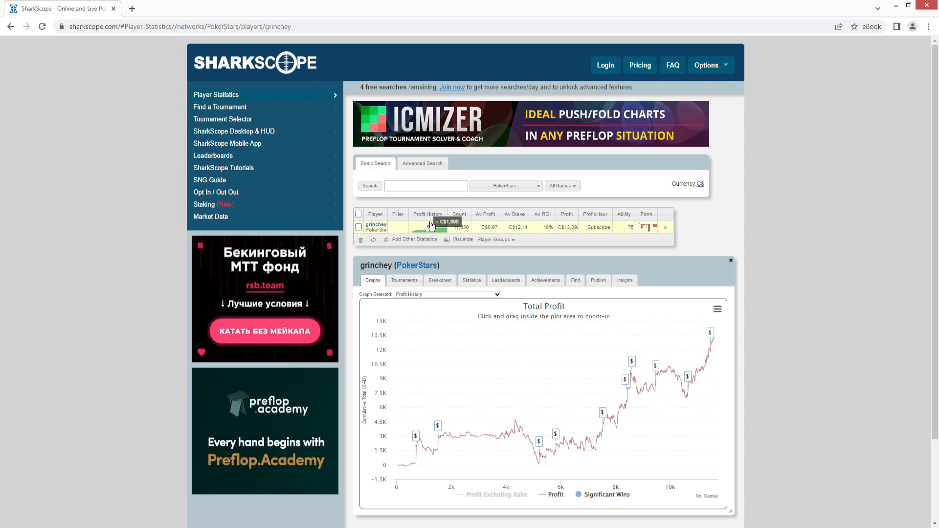
{"action": "mouse_move", "coordinate": [515, 238]}
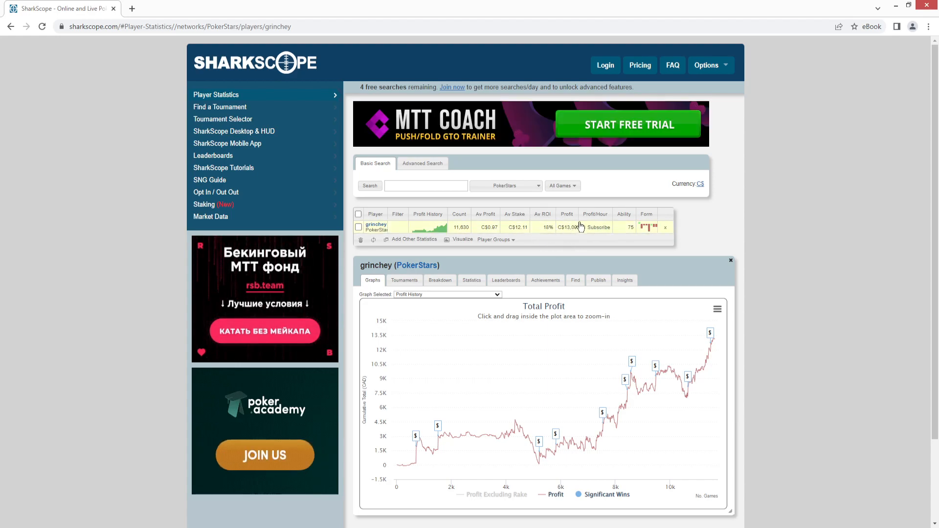
{"action": "mouse_move", "coordinate": [678, 377]}
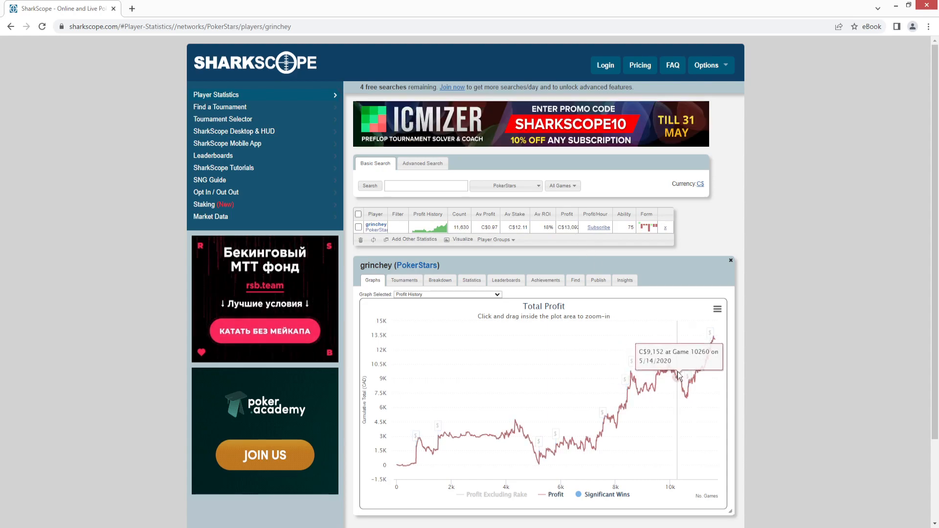
{"action": "mouse_move", "coordinate": [693, 394]}
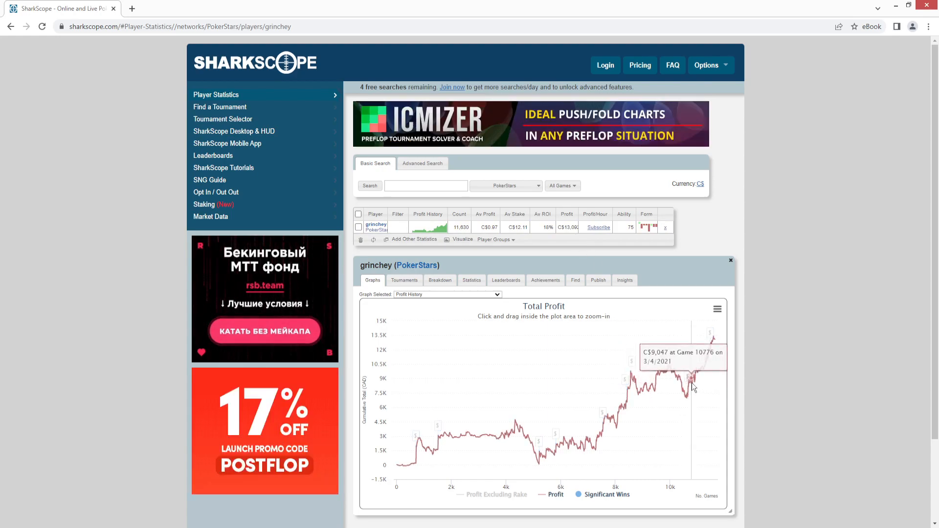
{"action": "mouse_move", "coordinate": [711, 359]}
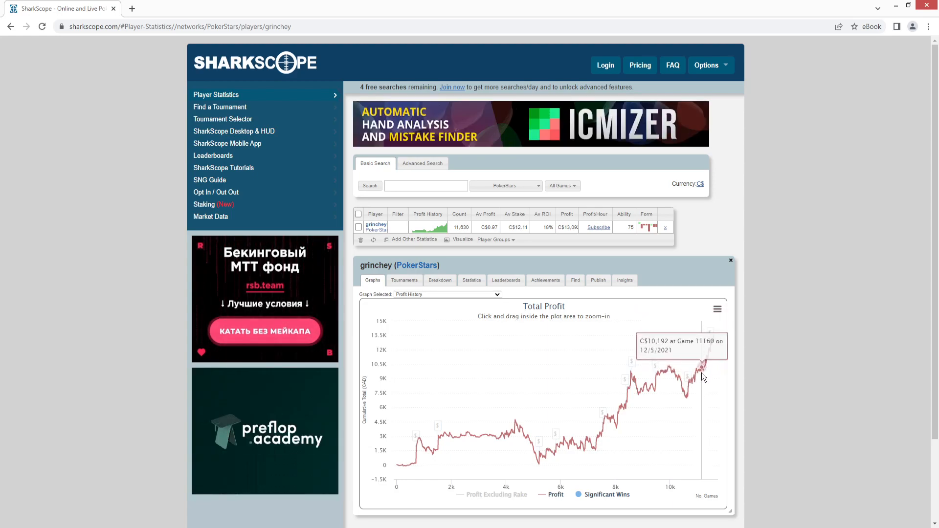
{"action": "mouse_move", "coordinate": [699, 382]}
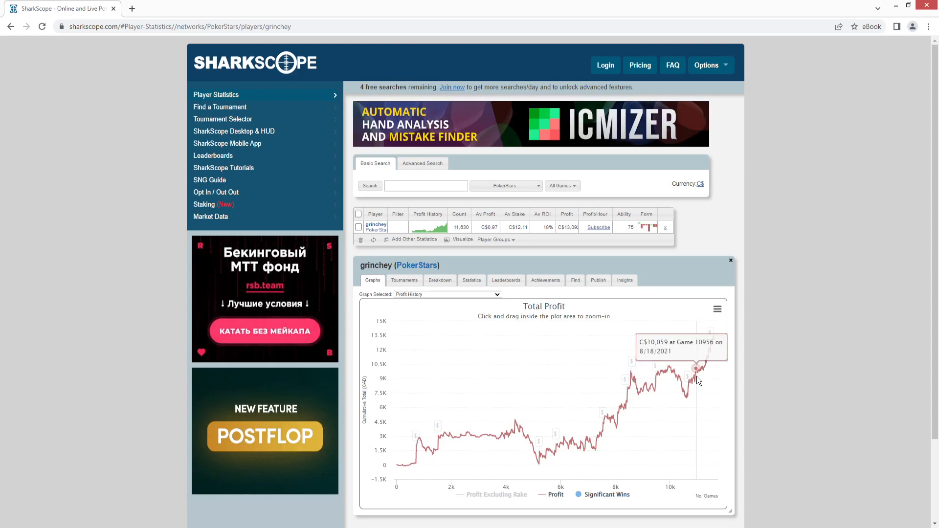
{"action": "mouse_move", "coordinate": [441, 372]}
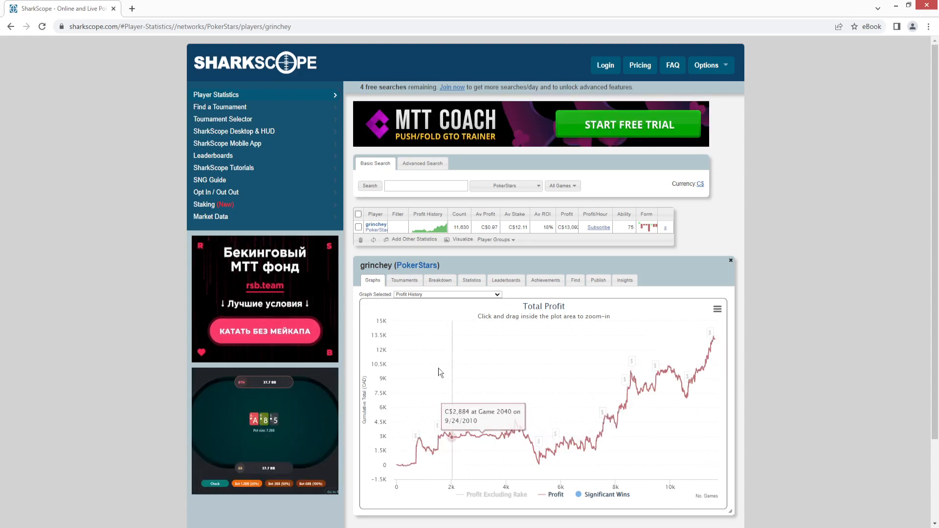
{"action": "mouse_move", "coordinate": [492, 462]}
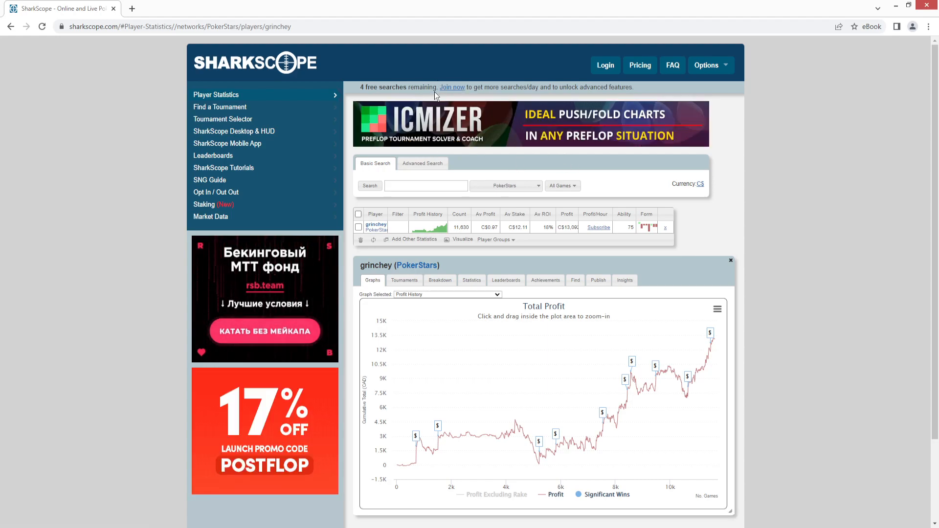
Step: Open SharkScope's Pricing page showing Bronze, Silver, Gold and HandTracker plans
{"action": "left_click", "coordinate": [640, 65]}
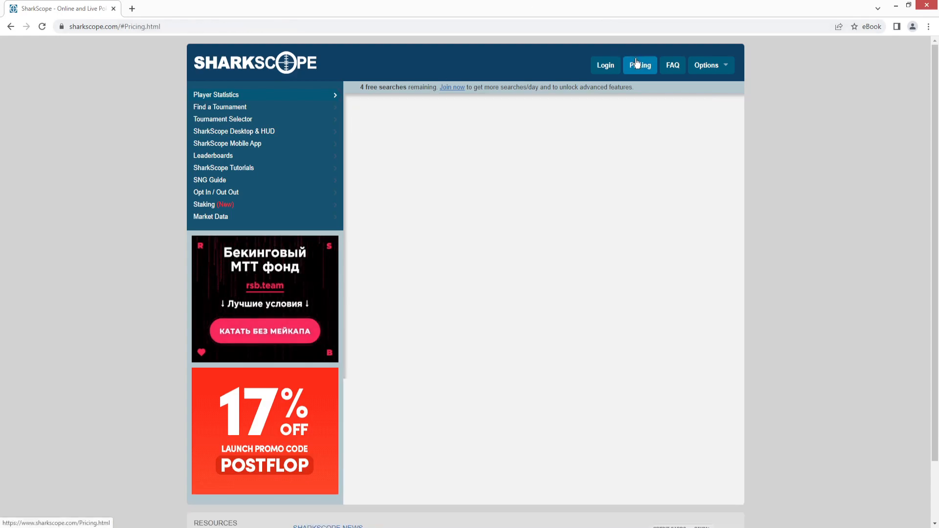
{"action": "left_click", "coordinate": [640, 65]}
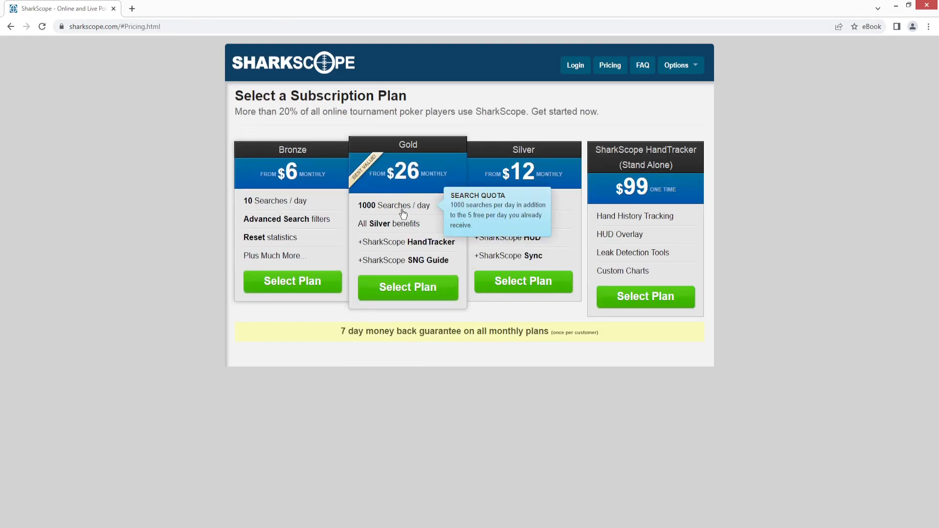
{"action": "mouse_move", "coordinate": [283, 243]}
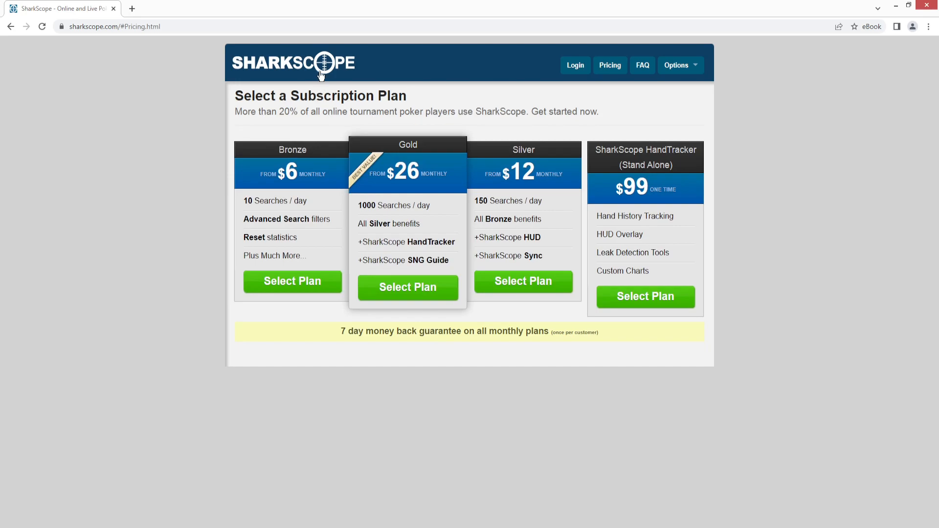
{"action": "mouse_move", "coordinate": [321, 74]}
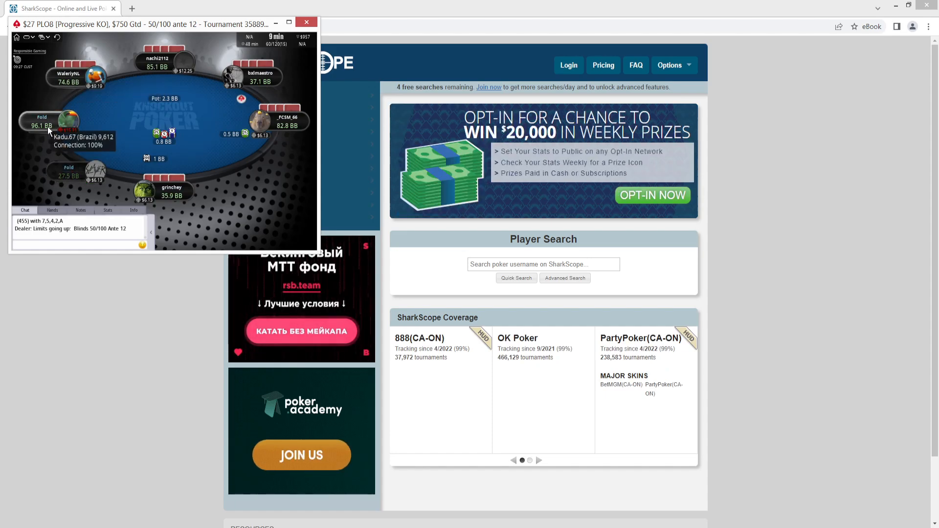
Step: Glance at Kadu.67 at the PLO8 table, then return to SharkScope's search
{"action": "left_click", "coordinate": [308, 23]}
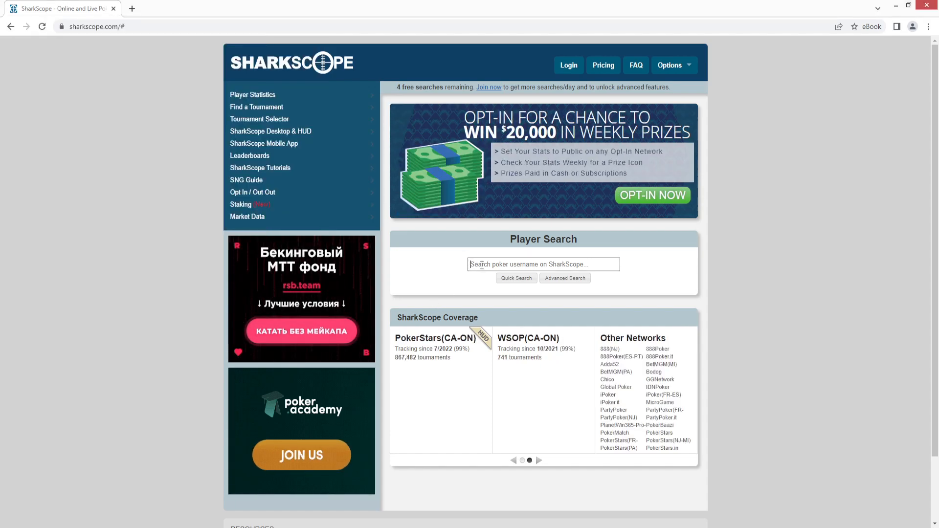
{"action": "type", "text": "kadu.67"}
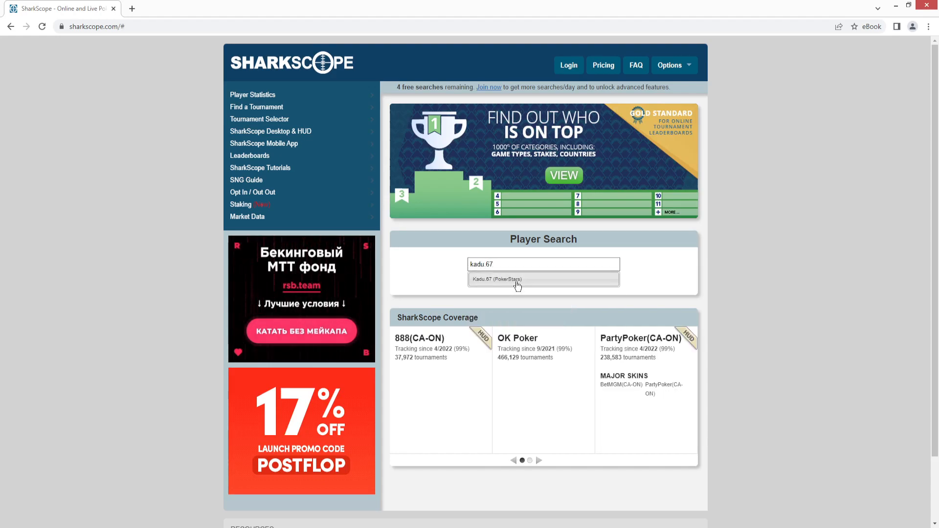
{"action": "left_click", "coordinate": [543, 280]}
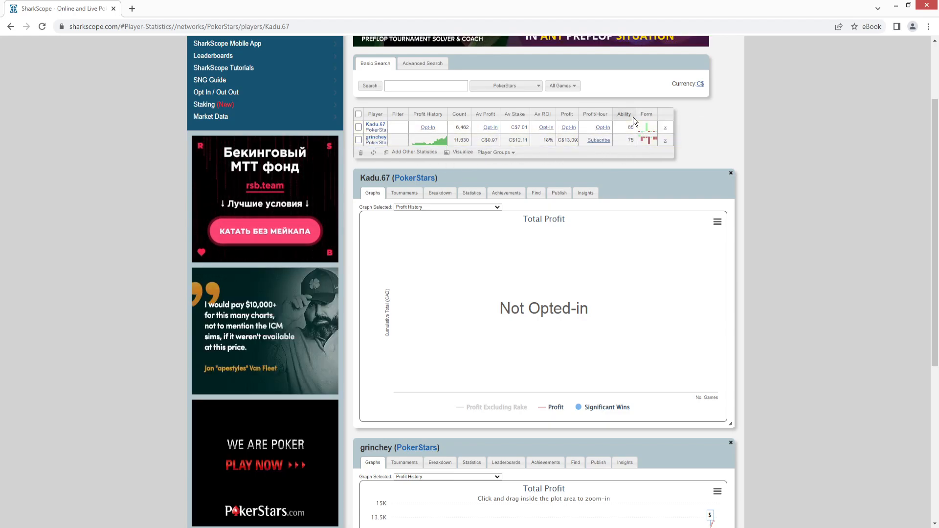
{"action": "mouse_move", "coordinate": [628, 129]}
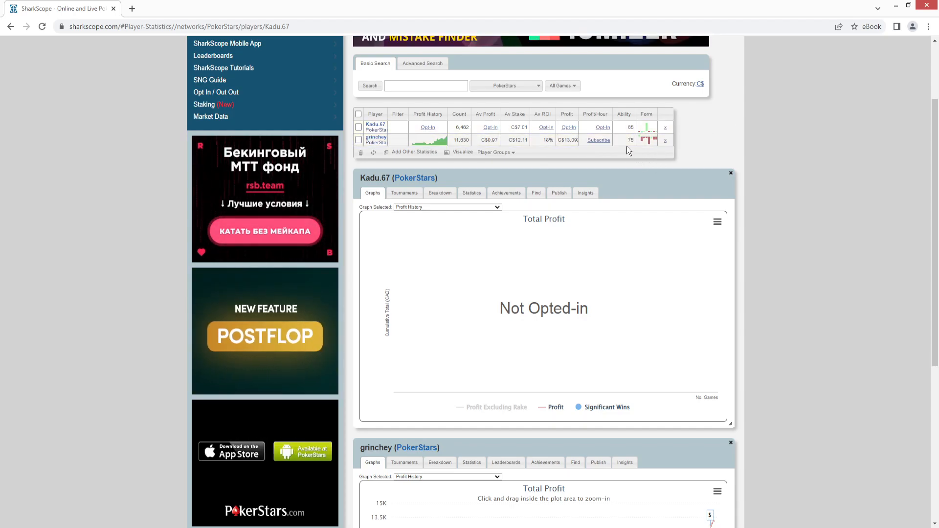
{"action": "mouse_move", "coordinate": [605, 125]}
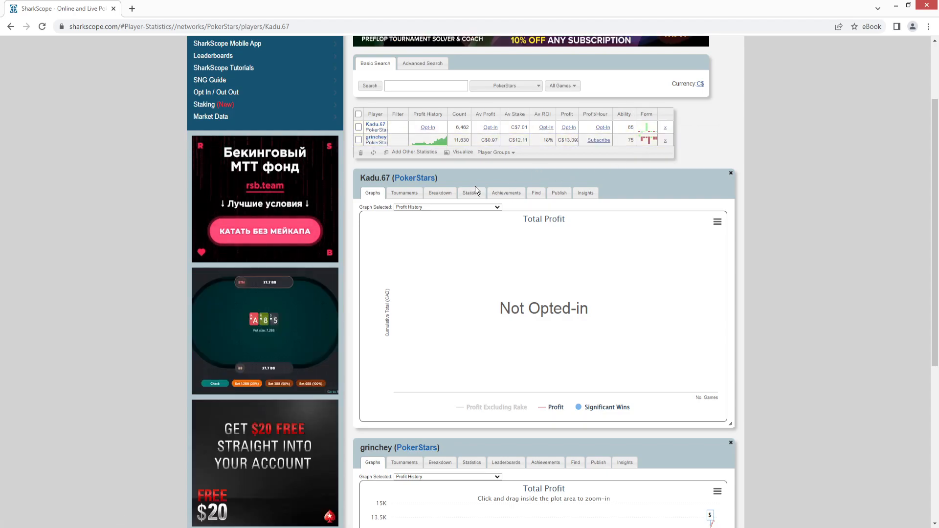
{"action": "left_click", "coordinate": [472, 193]}
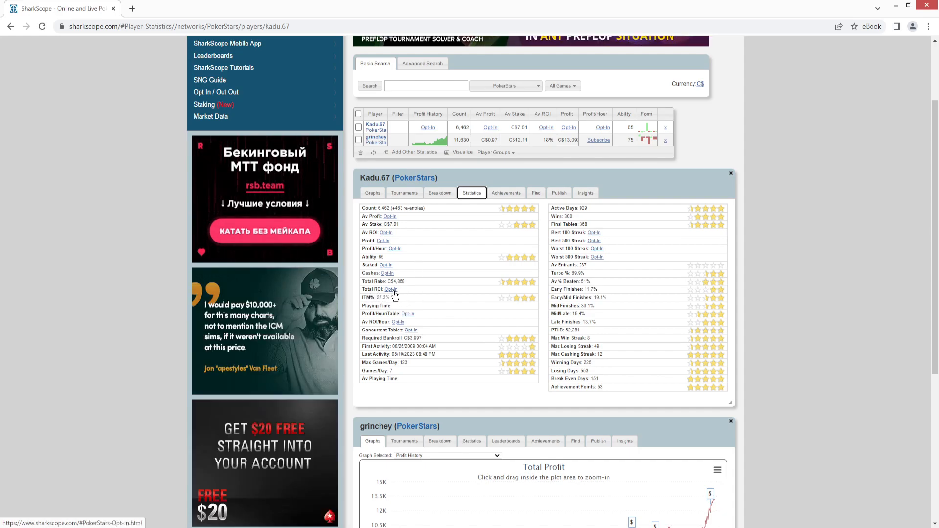
{"action": "mouse_move", "coordinate": [387, 273]}
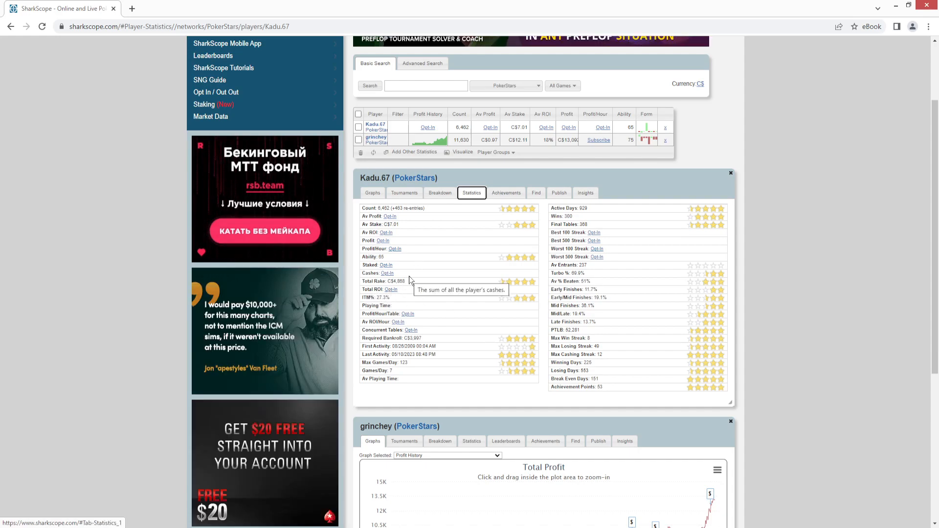